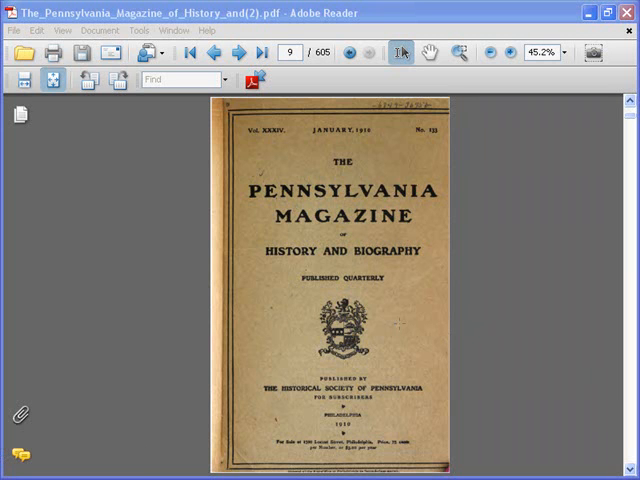
{"action": "mouse_move", "coordinate": [488, 272]}
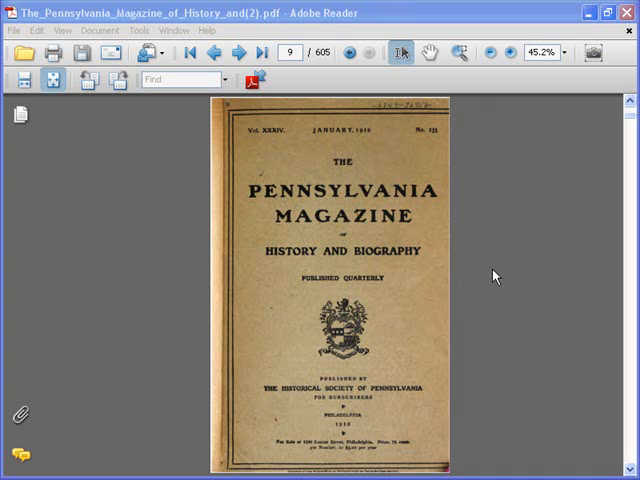
{"action": "mouse_move", "coordinate": [156, 230]}
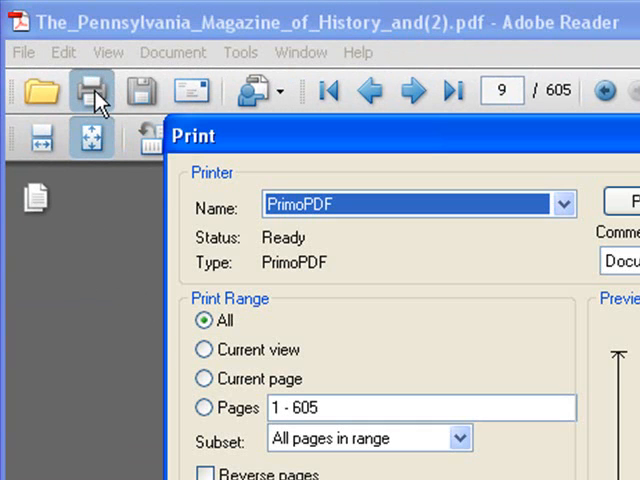
{"action": "mouse_move", "coordinate": [456, 260]}
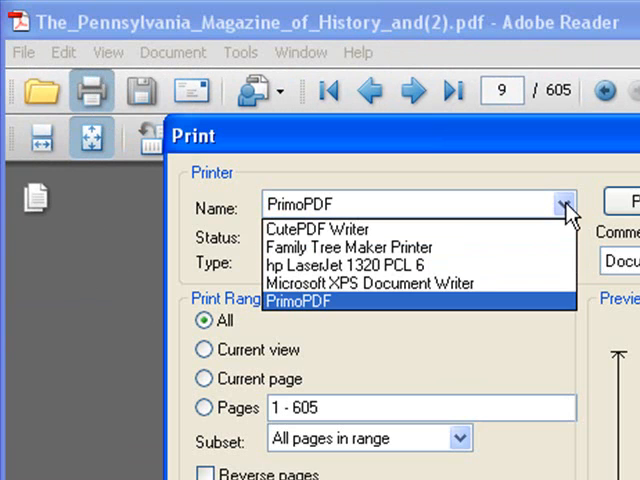
{"action": "mouse_move", "coordinate": [316, 228]}
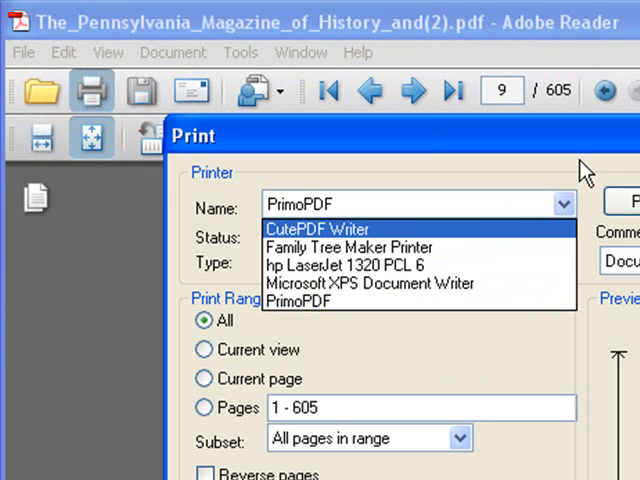
Step: Choose CutePDF Writer as the printer in the magazine PDF's print settings
{"action": "left_click", "coordinate": [300, 300]}
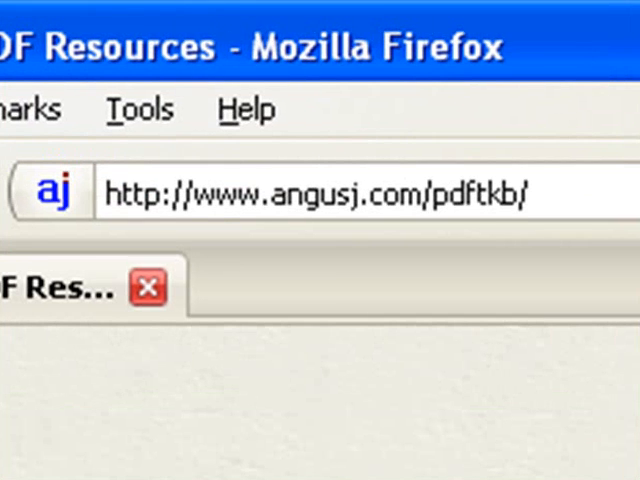
{"action": "mouse_move", "coordinate": [300, 244]}
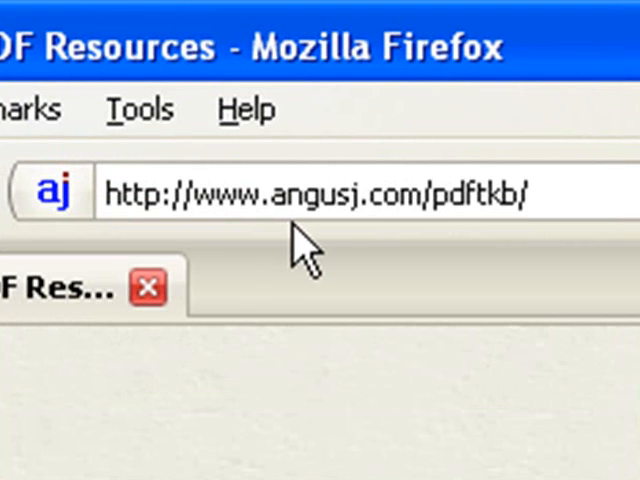
{"action": "mouse_move", "coordinate": [462, 240]}
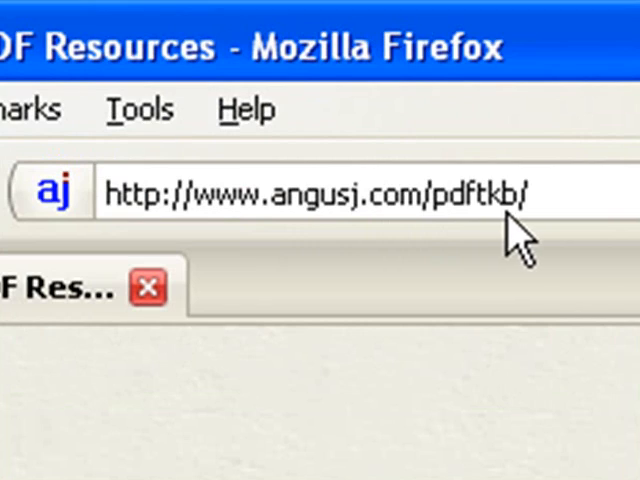
{"action": "mouse_move", "coordinate": [520, 236]}
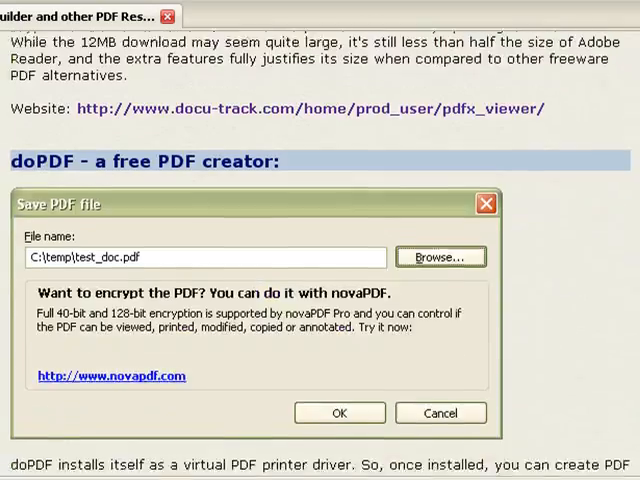
Step: Scroll the angusj.com PDF resources page to the PDFTK Builder description and screenshot
{"action": "scroll", "scroll_direction": "down", "scroll_amount": 3}
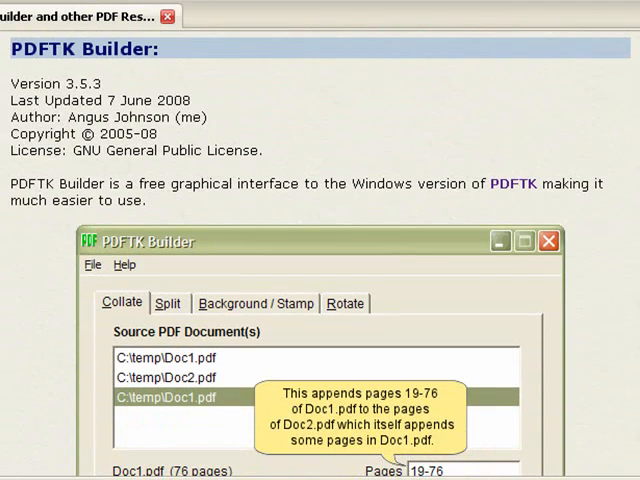
{"action": "mouse_move", "coordinate": [44, 68]}
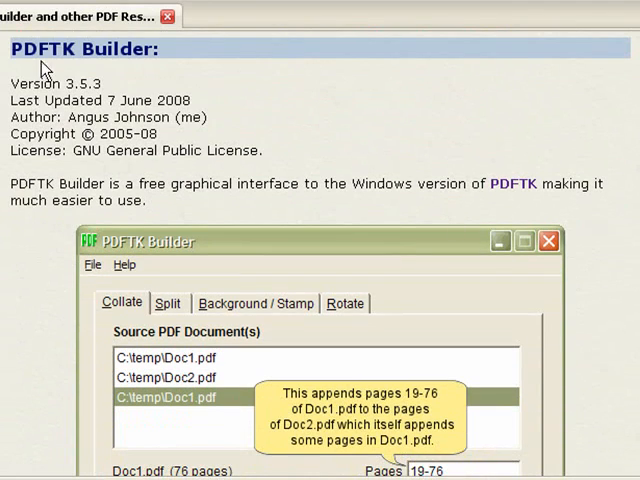
{"action": "mouse_move", "coordinate": [432, 250]}
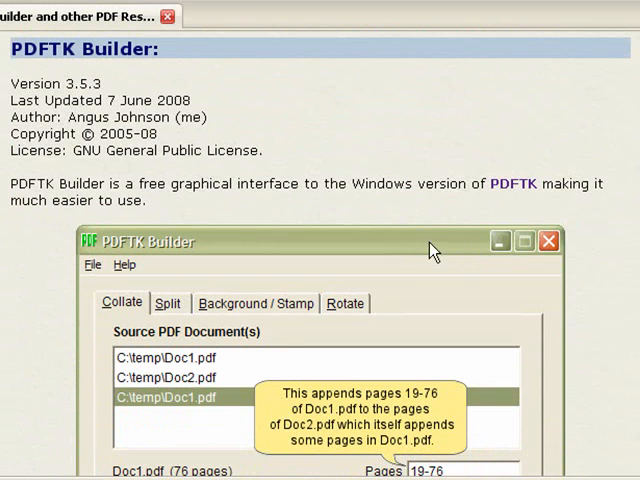
{"action": "mouse_move", "coordinate": [168, 372]}
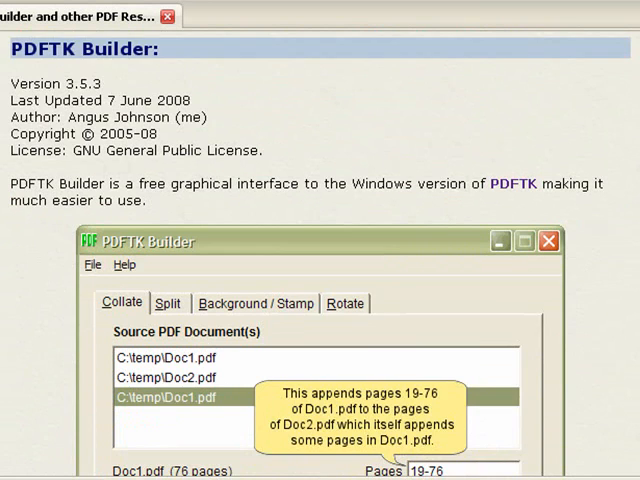
{"action": "scroll", "scroll_direction": "down", "scroll_amount": 3}
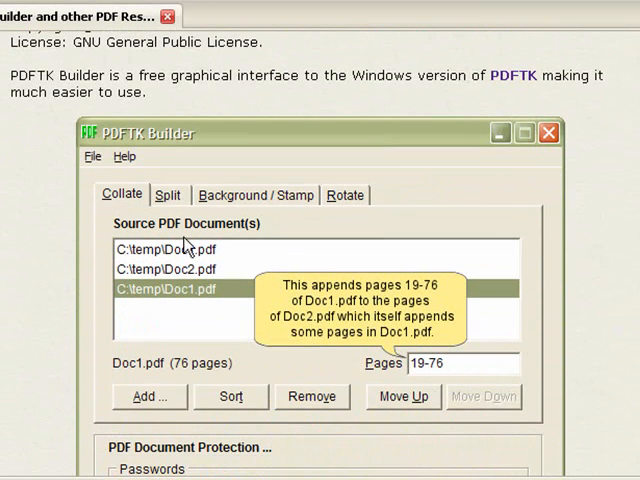
{"action": "mouse_move", "coordinate": [170, 200]}
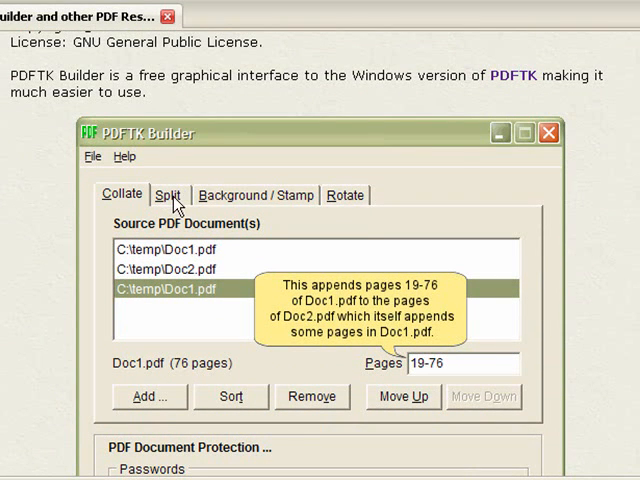
{"action": "mouse_move", "coordinate": [270, 216]}
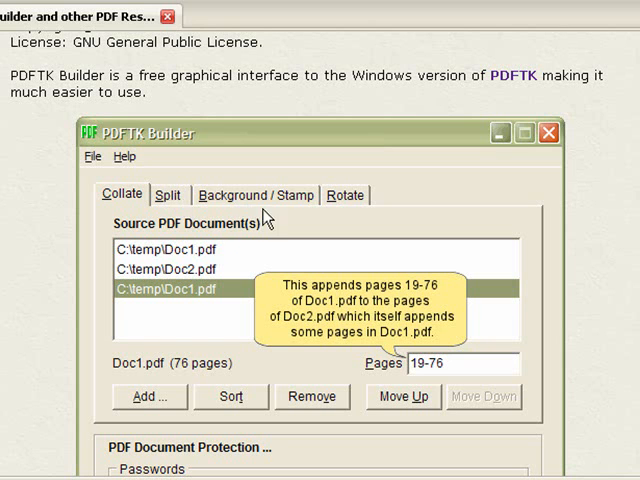
{"action": "mouse_move", "coordinate": [364, 208]}
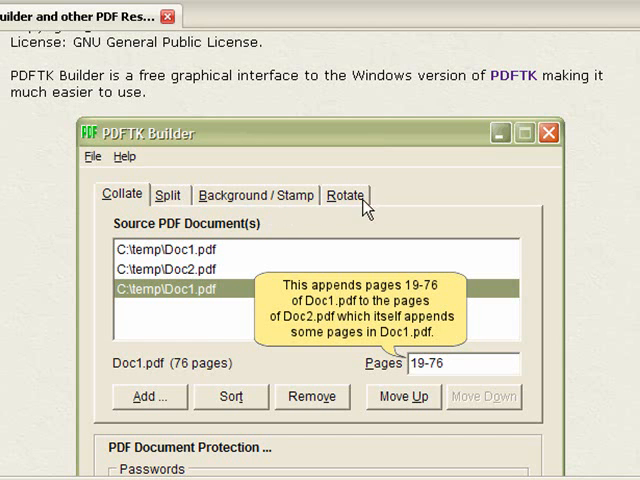
{"action": "scroll", "scroll_direction": "down", "scroll_amount": 3}
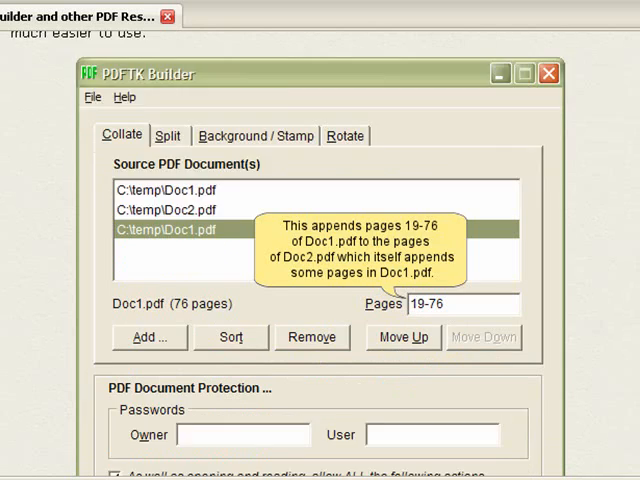
{"action": "scroll", "scroll_direction": "up", "scroll_amount": 3}
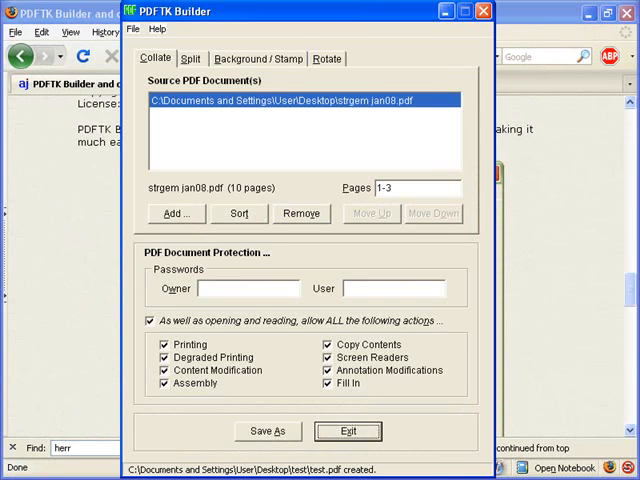
Step: Create test.pdf from the selected source pages and select it in the test folder
{"action": "left_click", "coordinate": [300, 212]}
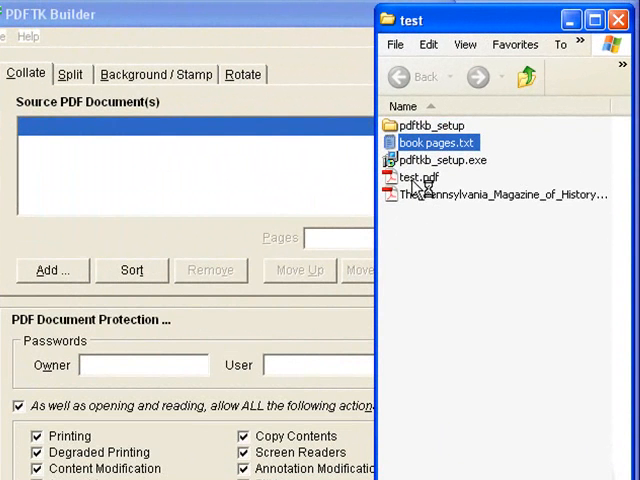
{"action": "left_click", "coordinate": [500, 194]}
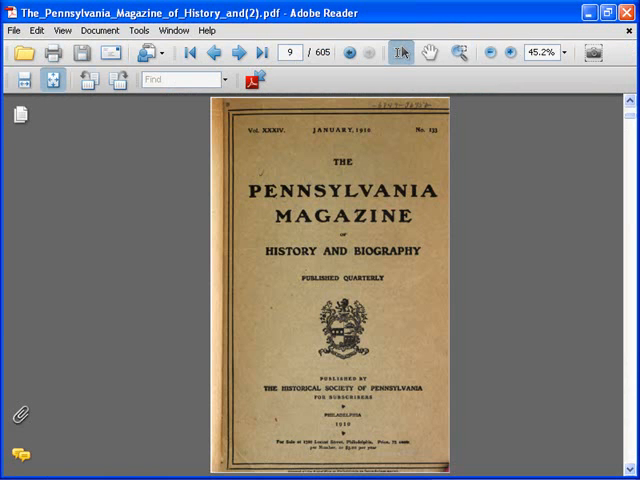
{"action": "mouse_move", "coordinate": [324, 76]}
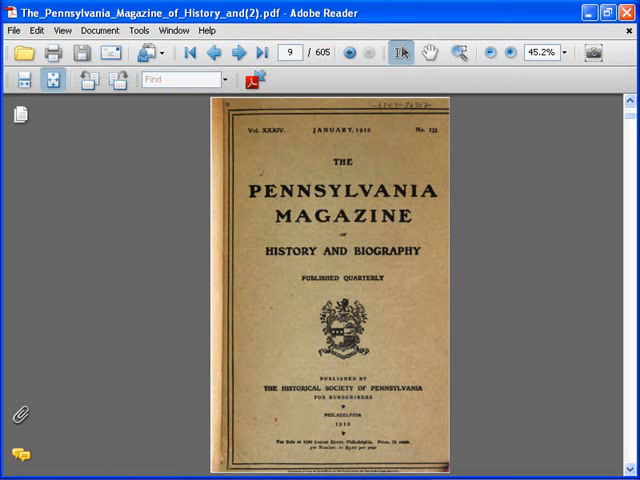
Step: Advance the magazine through its contents page to pages 551 and 552
{"action": "left_click", "coordinate": [240, 52]}
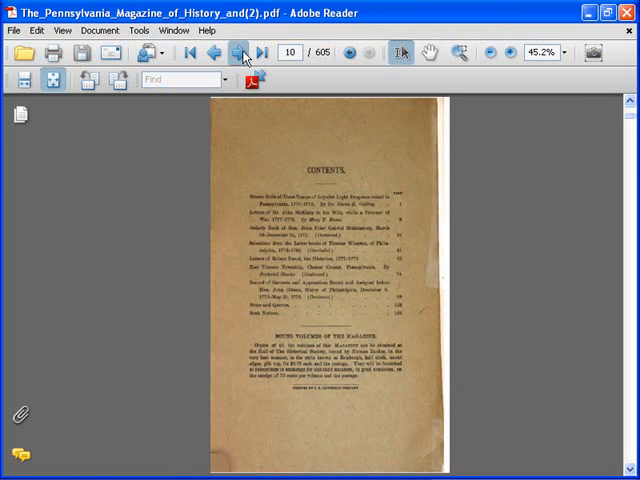
{"action": "left_click", "coordinate": [244, 52]}
{"action": "type", "text": "550"}
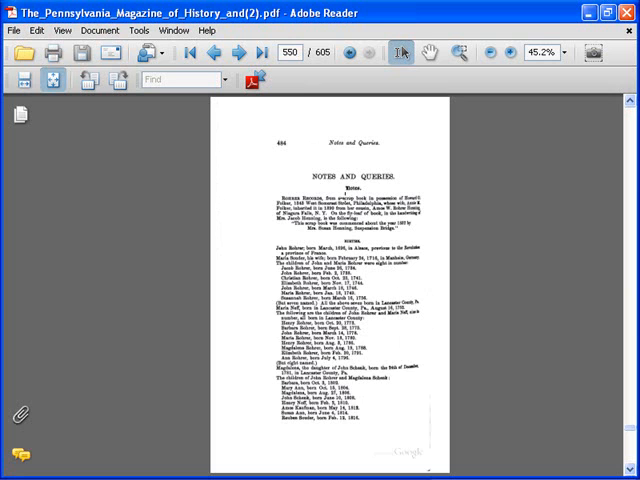
{"action": "left_click", "coordinate": [232, 54]}
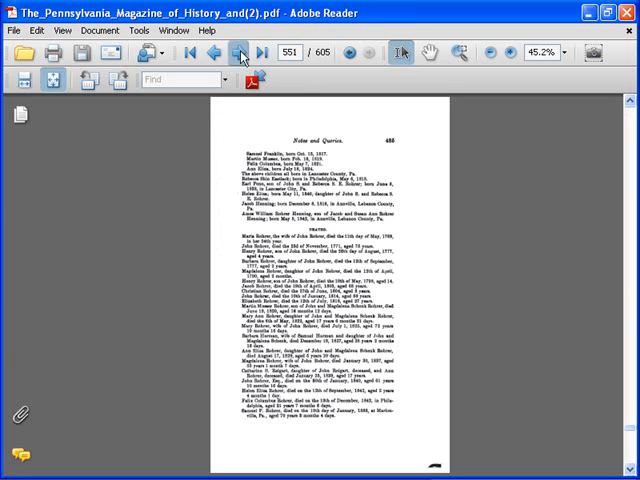
{"action": "left_click", "coordinate": [240, 52]}
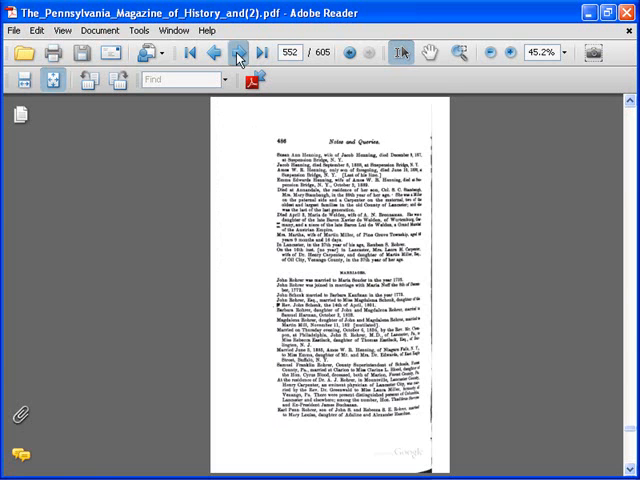
{"action": "mouse_move", "coordinate": [234, 54]}
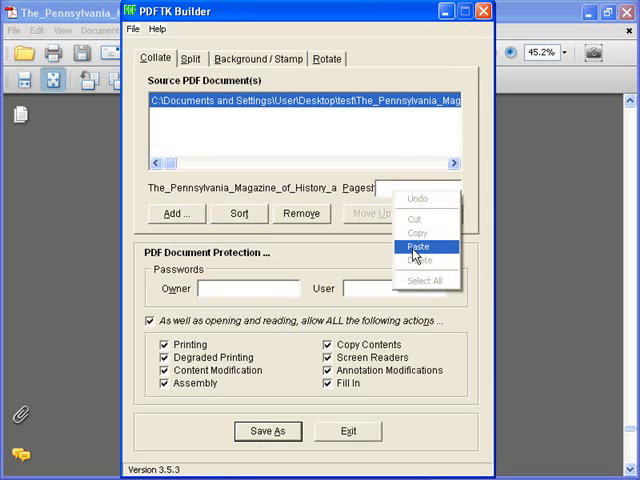
Step: Paste the page ranges beginning with 550-552 into the Pages field
{"action": "left_click", "coordinate": [416, 246]}
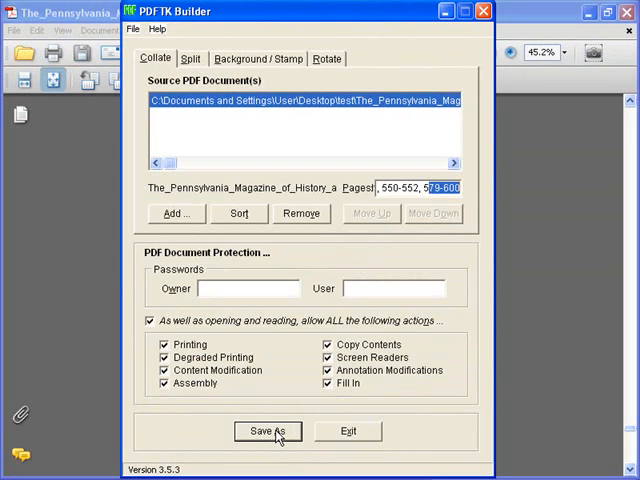
Step: Save the chosen pages as test.pdf, confirming replacement of the existing file
{"action": "left_click", "coordinate": [268, 432]}
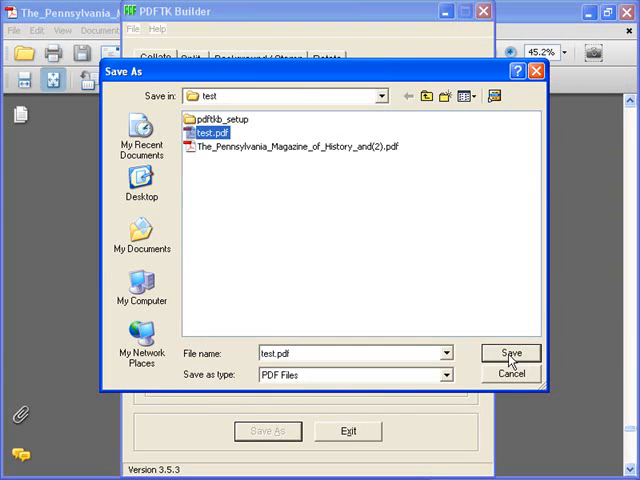
{"action": "left_click", "coordinate": [510, 352]}
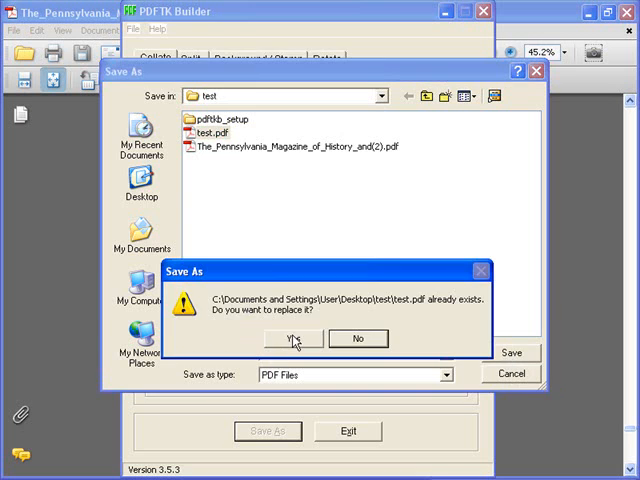
{"action": "left_click", "coordinate": [292, 338]}
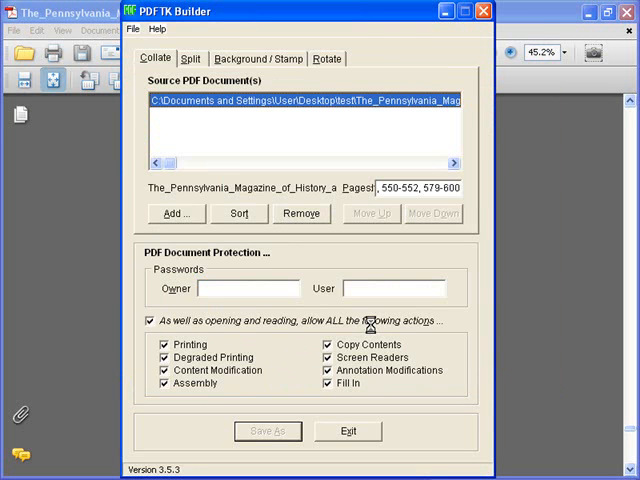
{"action": "left_click", "coordinate": [268, 432]}
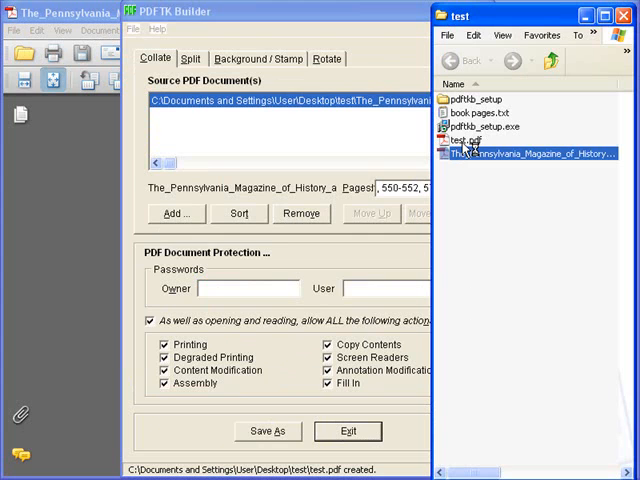
Step: Open the new test.pdf from the test folder in Adobe Reader
{"action": "left_click", "coordinate": [464, 140]}
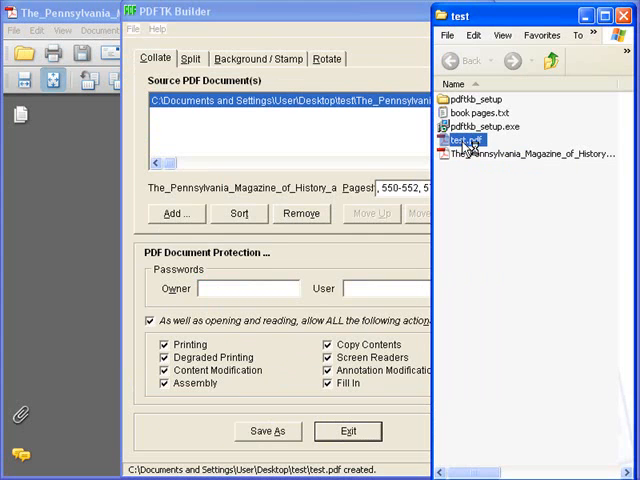
{"action": "mouse_move", "coordinate": [480, 168]}
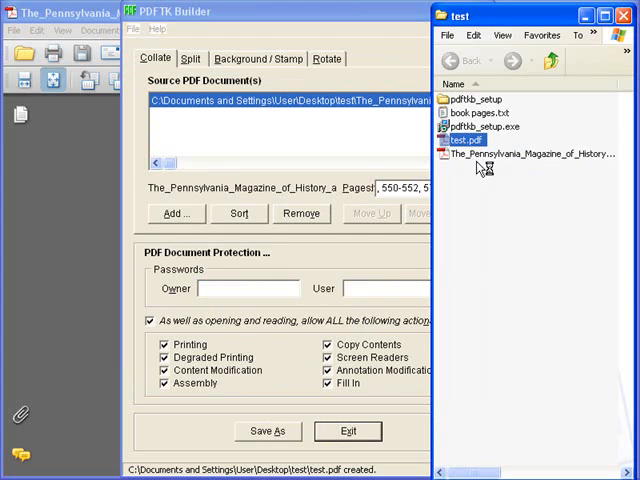
{"action": "double_click", "coordinate": [454, 140]}
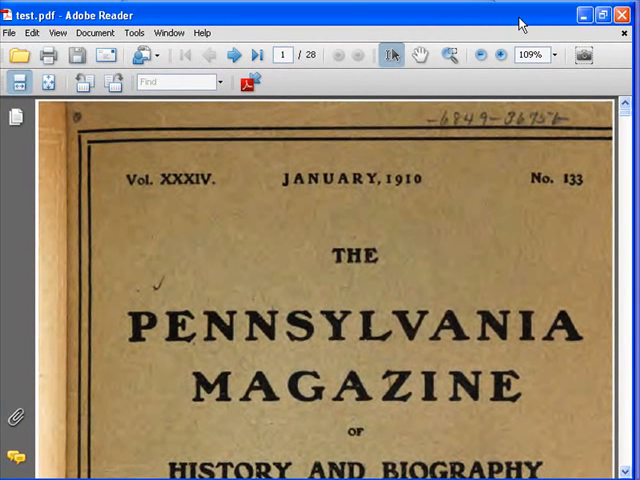
Step: Fit the cover page in the window and page forward to the magazine's index pages
{"action": "left_click", "coordinate": [48, 82]}
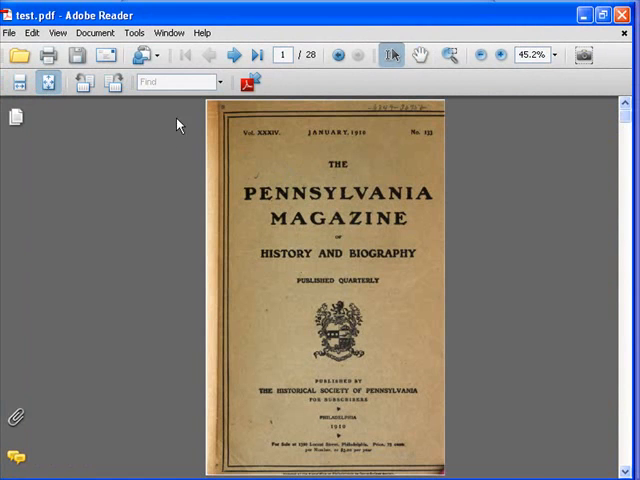
{"action": "mouse_move", "coordinate": [320, 62]}
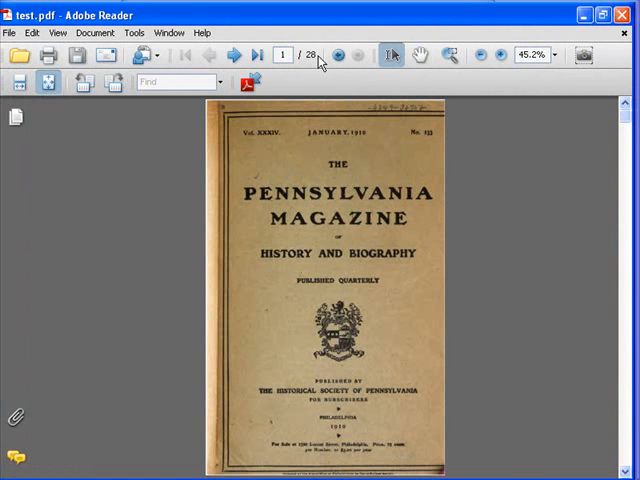
{"action": "mouse_move", "coordinate": [232, 56]}
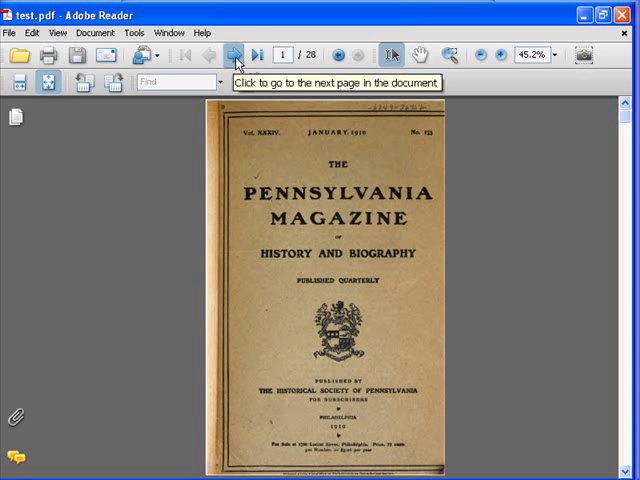
{"action": "left_click", "coordinate": [236, 56]}
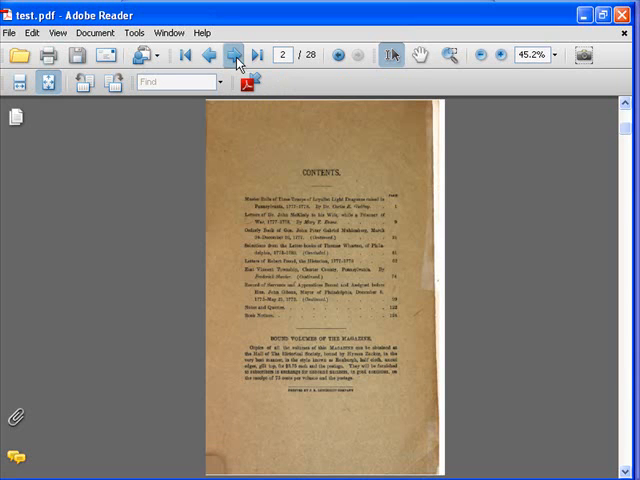
{"action": "left_click", "coordinate": [232, 56]}
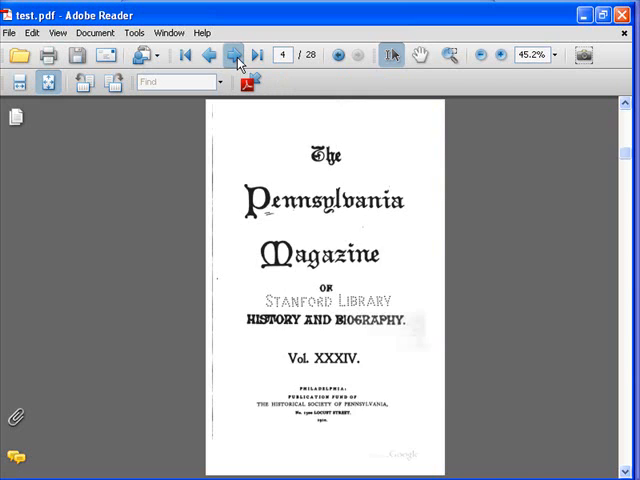
{"action": "left_click", "coordinate": [236, 56]}
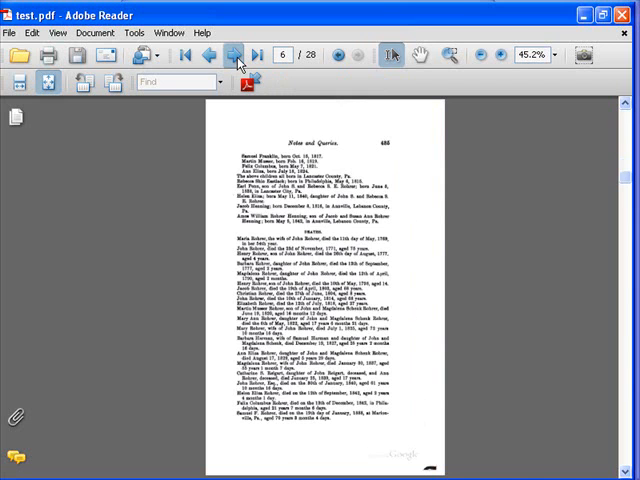
{"action": "left_click", "coordinate": [236, 56]}
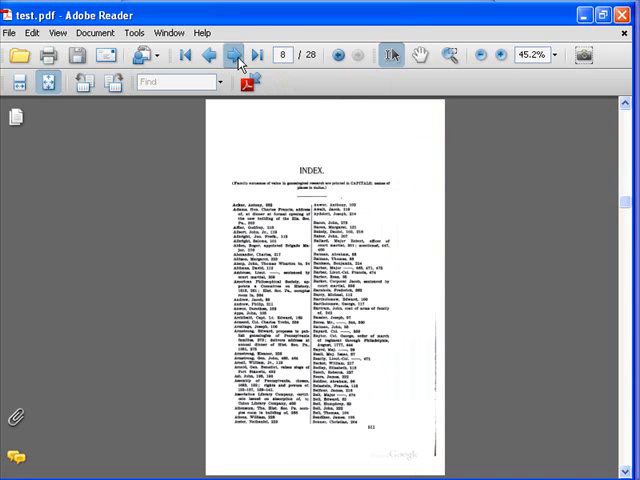
{"action": "left_click", "coordinate": [234, 56]}
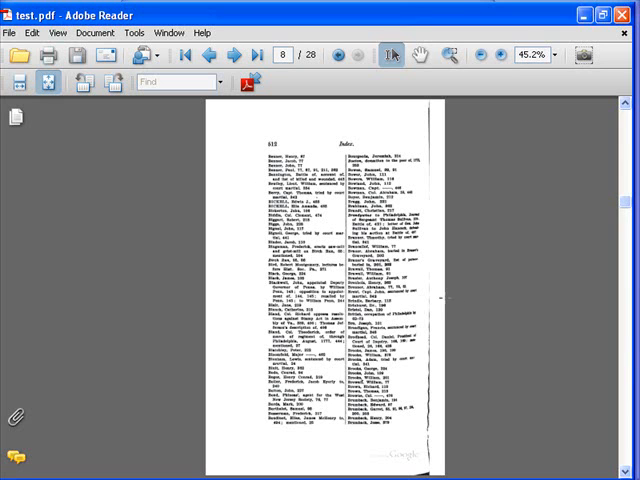
{"action": "mouse_move", "coordinate": [452, 308]}
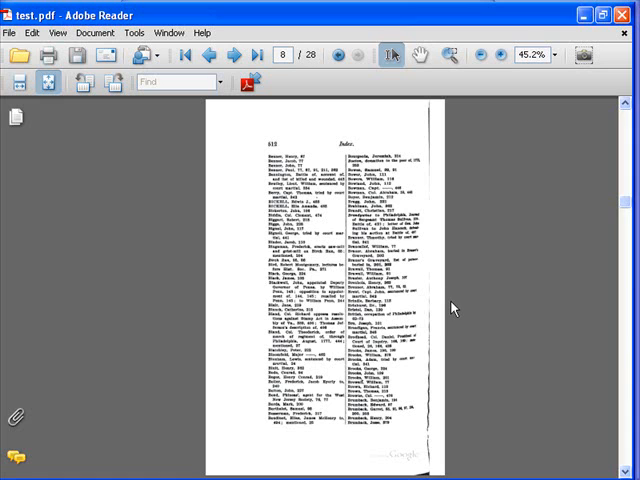
{"action": "mouse_move", "coordinate": [470, 282]}
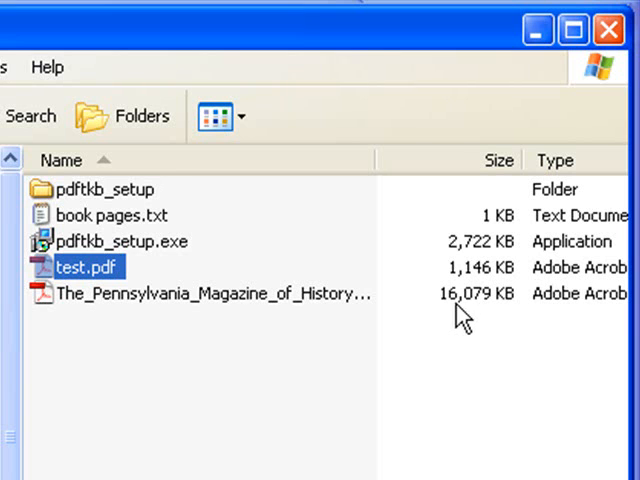
{"action": "mouse_move", "coordinate": [470, 296]}
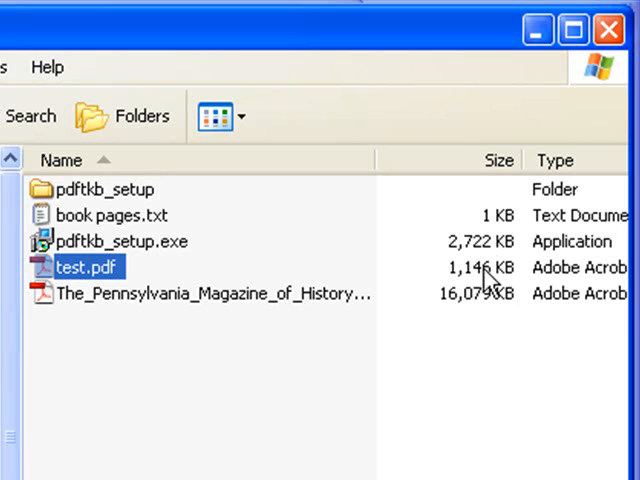
{"action": "mouse_move", "coordinate": [90, 280]}
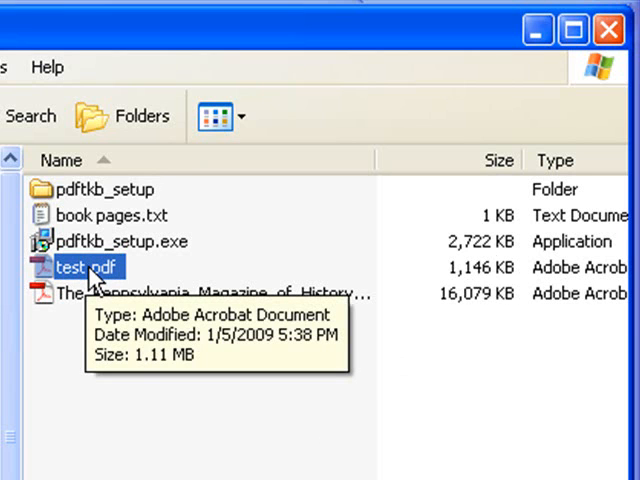
{"action": "mouse_move", "coordinate": [250, 380]}
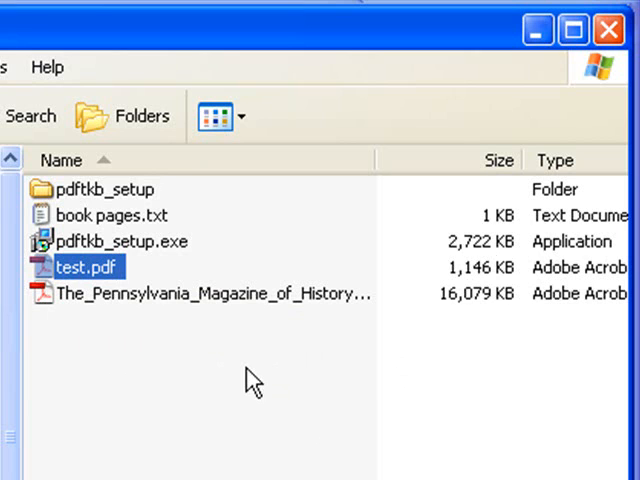